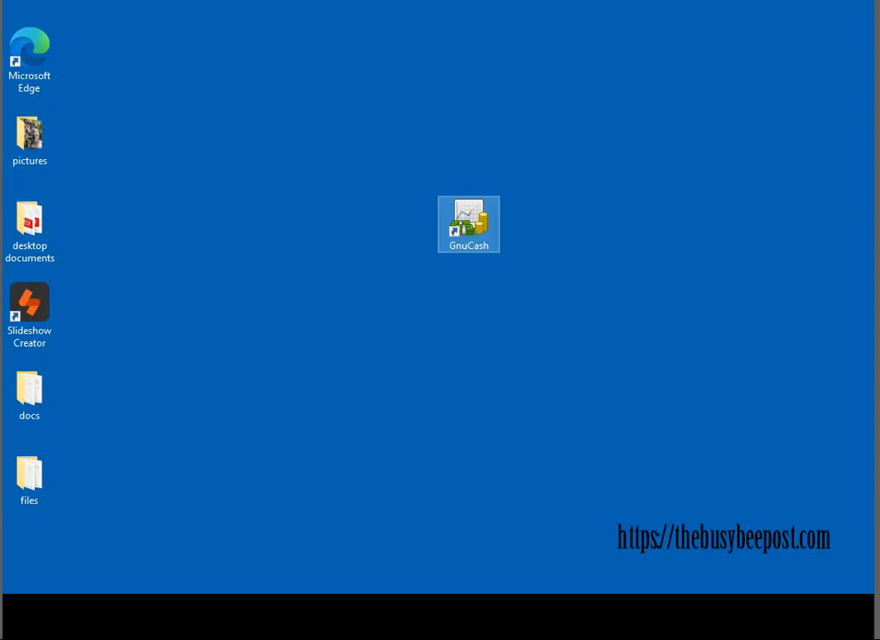
Launch GnuCash from the desktop shortcut and dismiss the Tip of the Day dialog
double_click(470, 217)
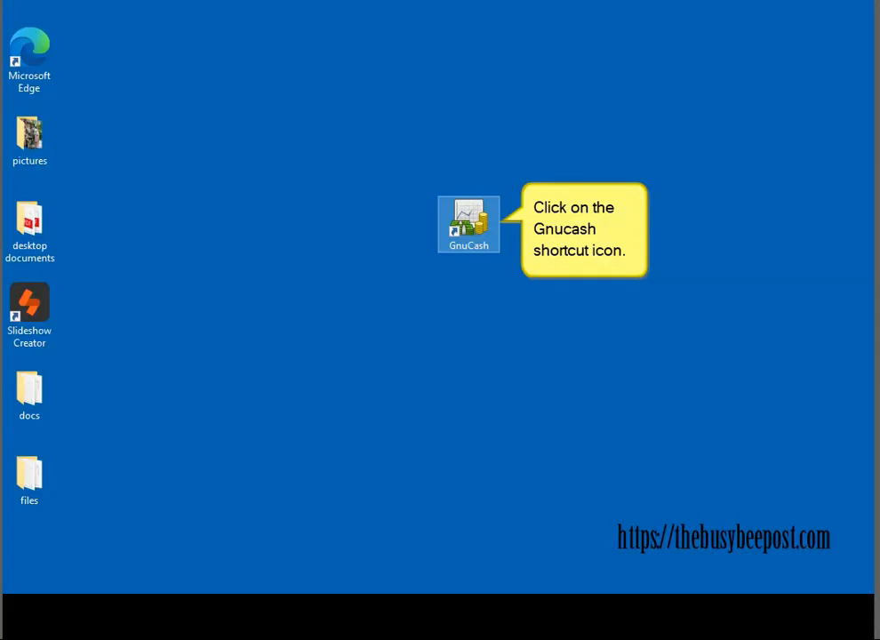
double_click(470, 222)
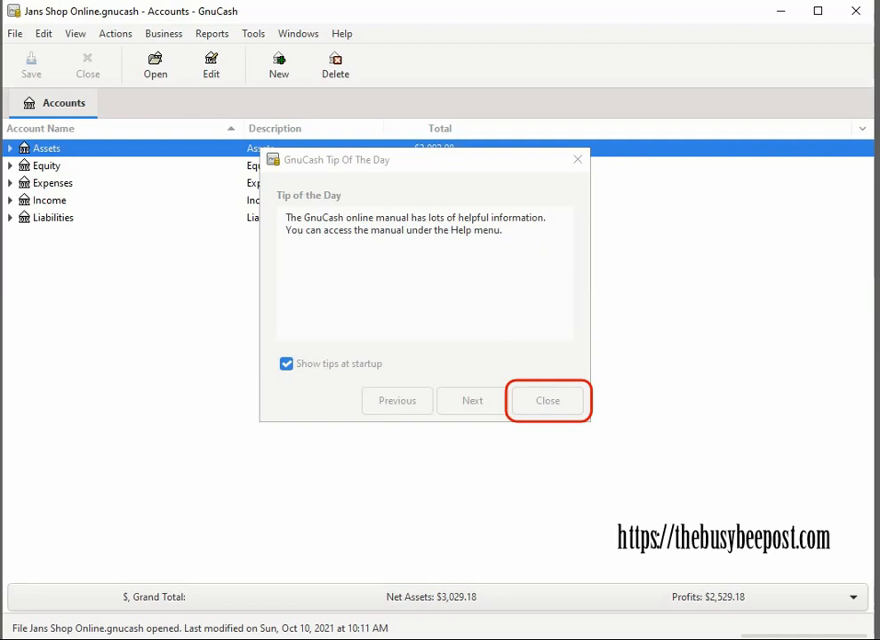
left_click(548, 400)
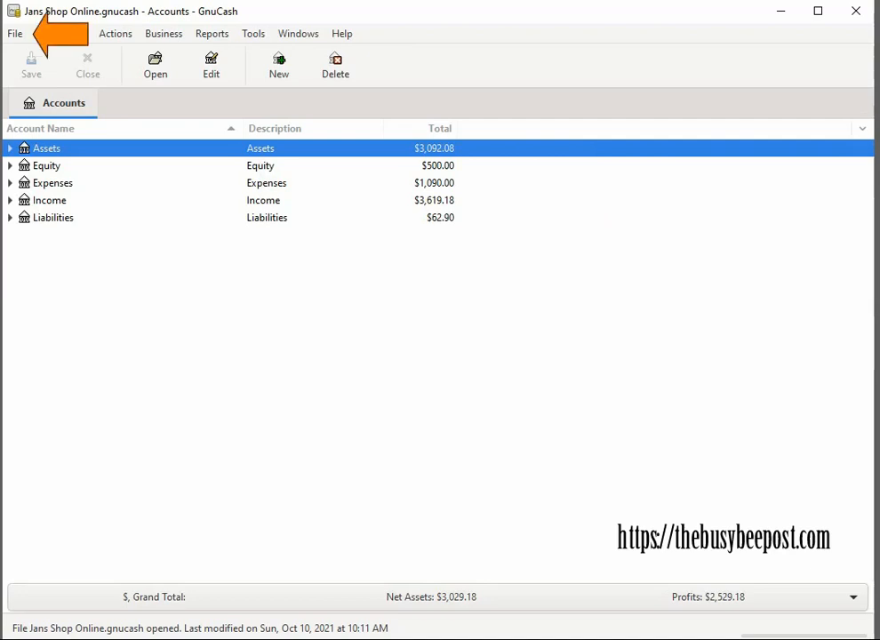
Start a new book via File > New File, accepting default book options and US Dollar currency
left_click(14, 32)
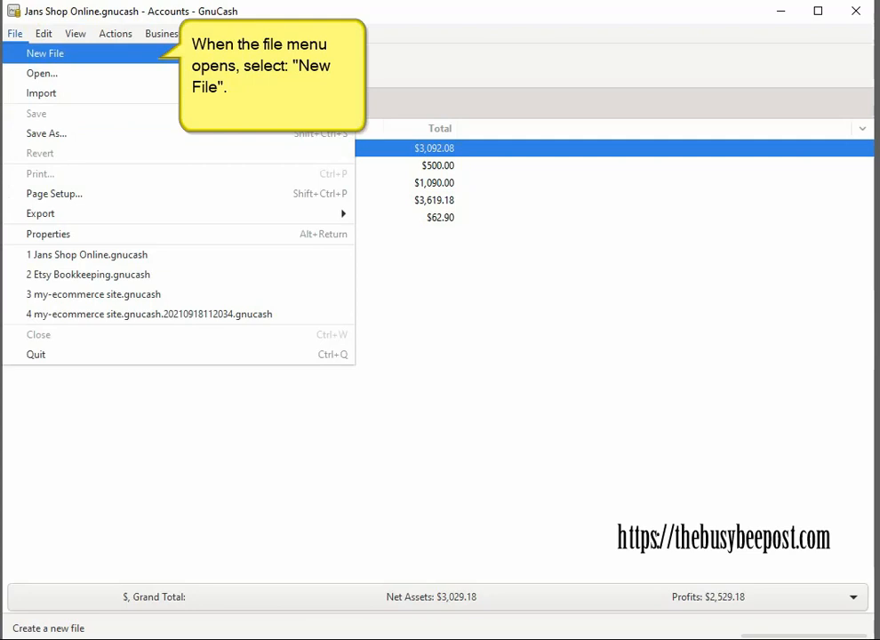
left_click(45, 53)
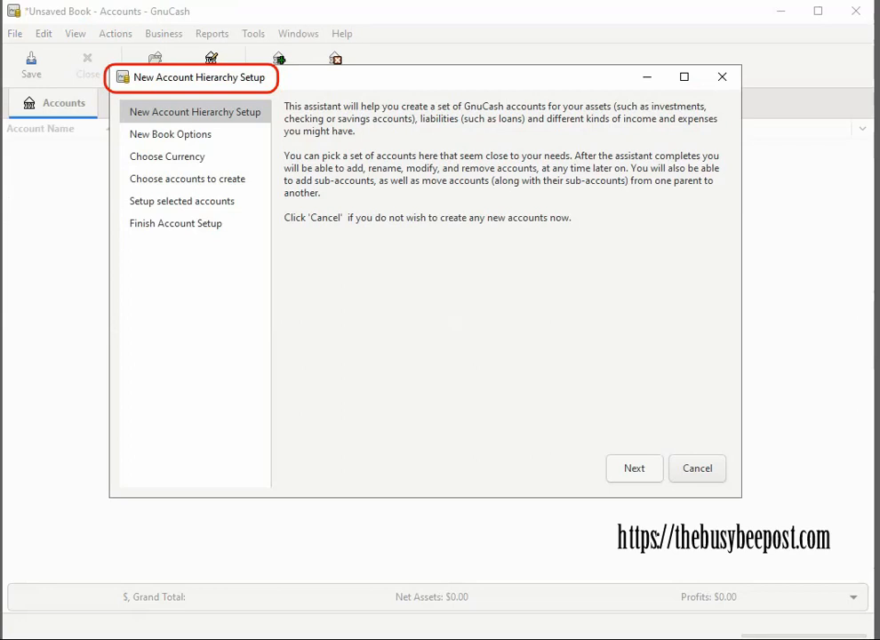
mouse_move(425, 135)
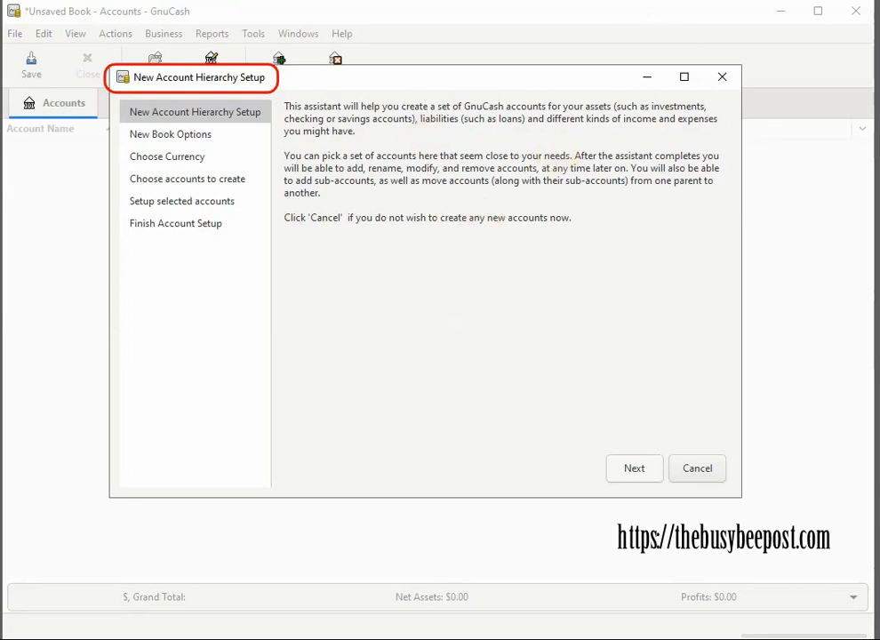
left_click(633, 470)
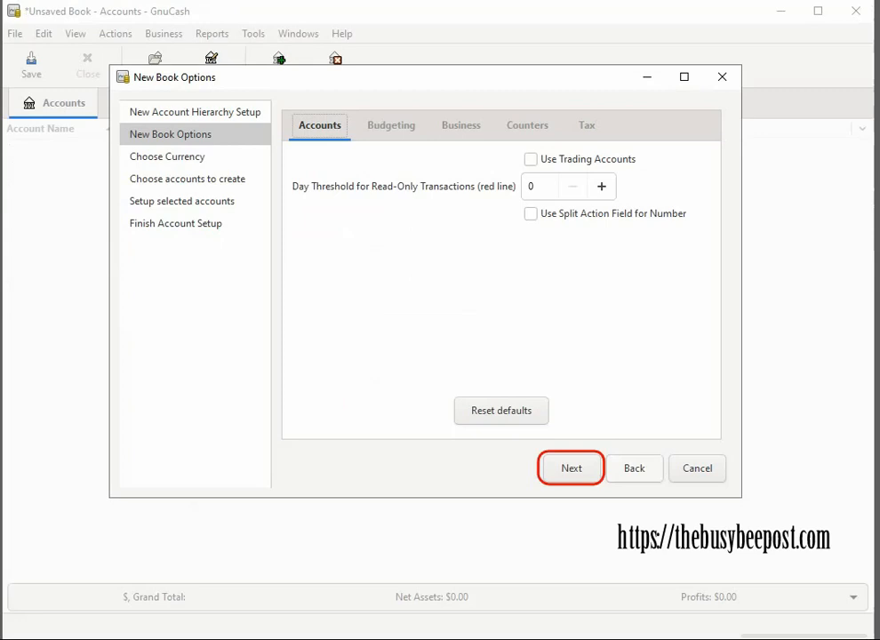
left_click(571, 468)
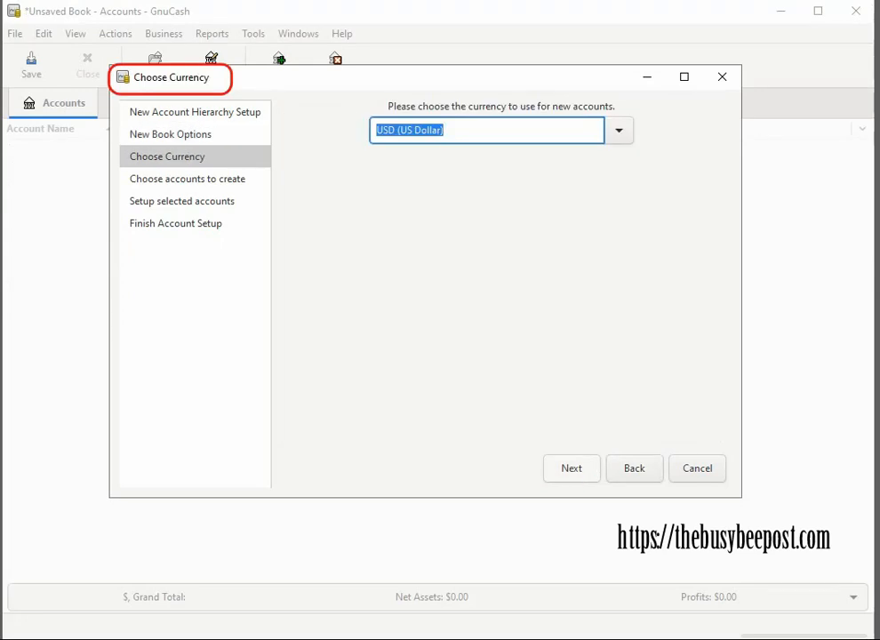
mouse_move(427, 187)
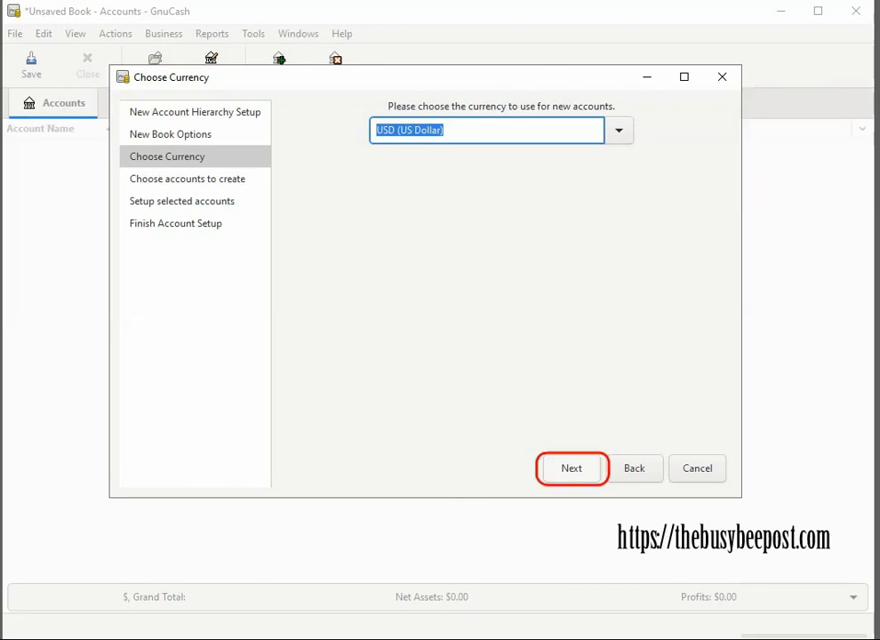
left_click(572, 468)
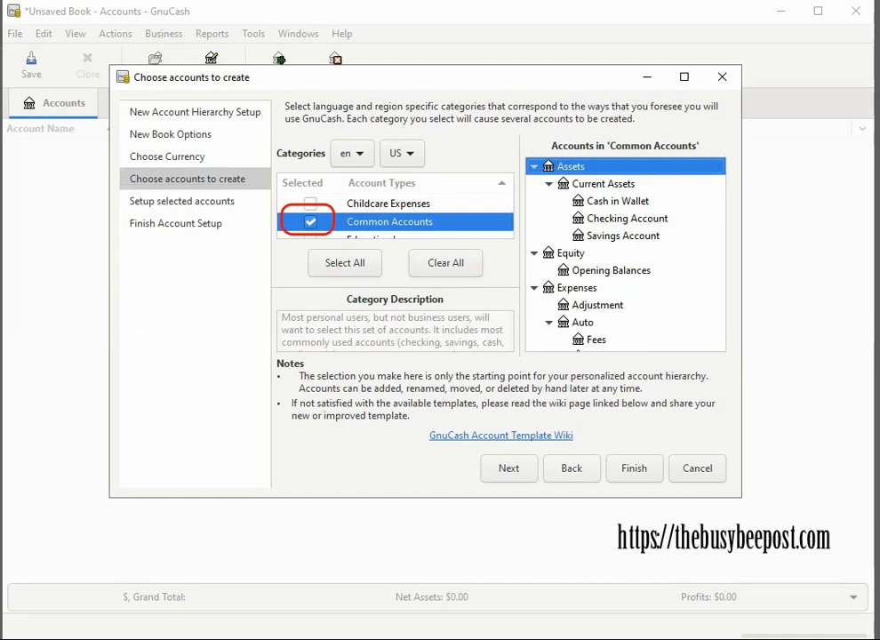
Replace the Common Accounts template with Business Accounts and continue to the final setup page
left_click(309, 221)
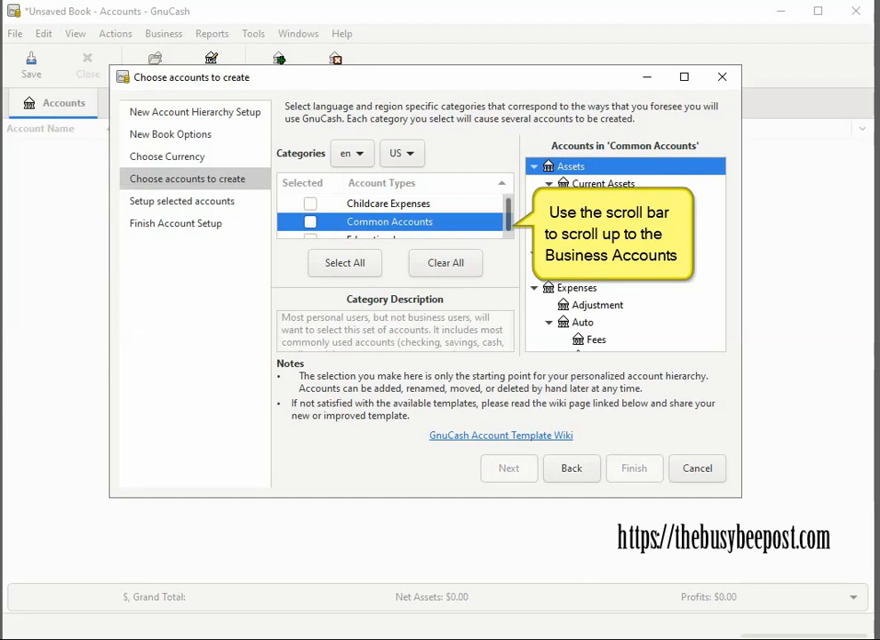
left_click(310, 220)
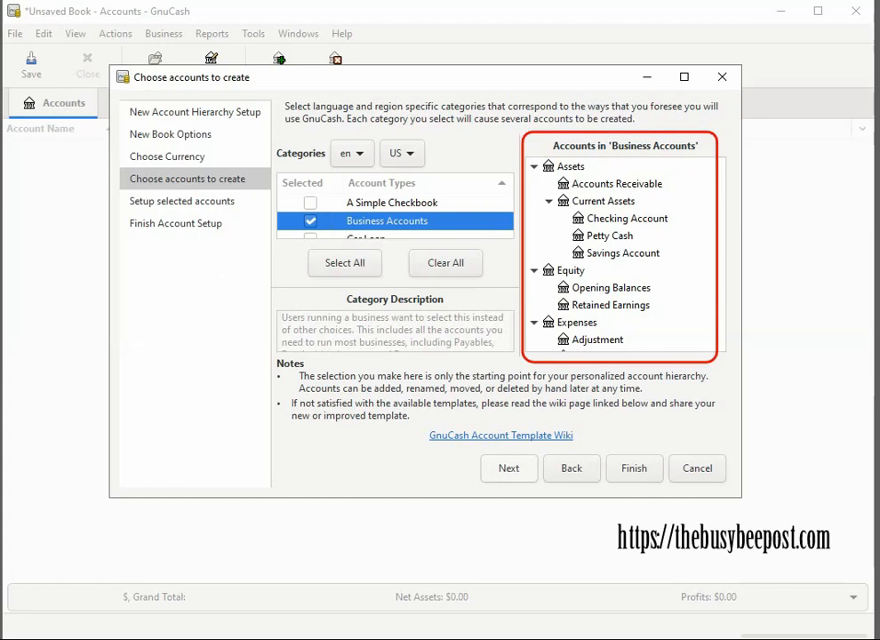
left_click(569, 167)
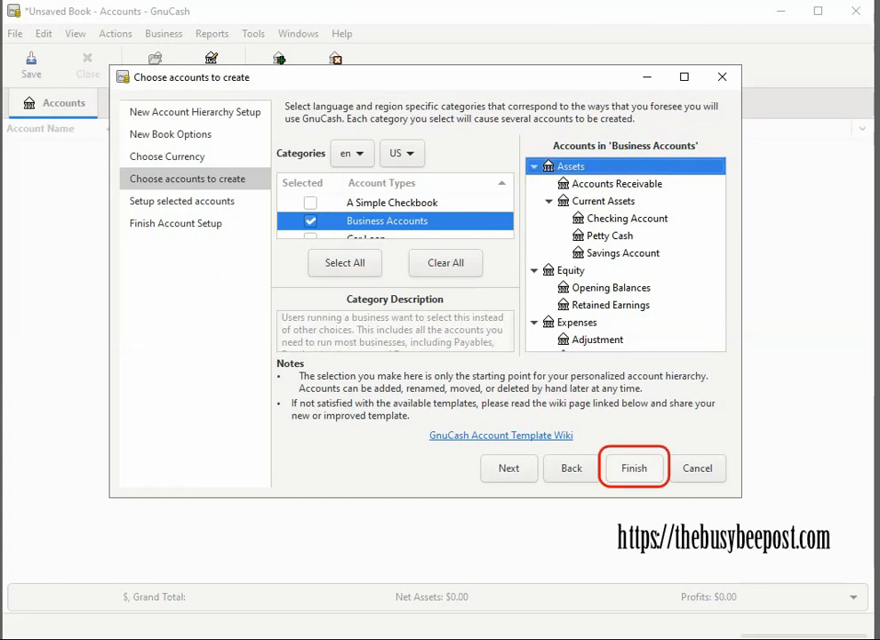
left_click(633, 470)
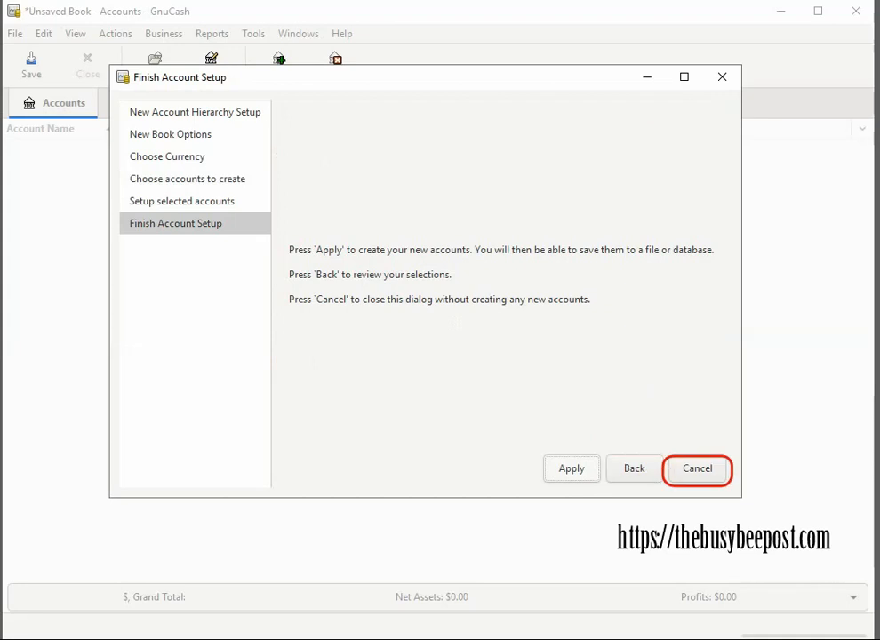
mouse_move(573, 470)
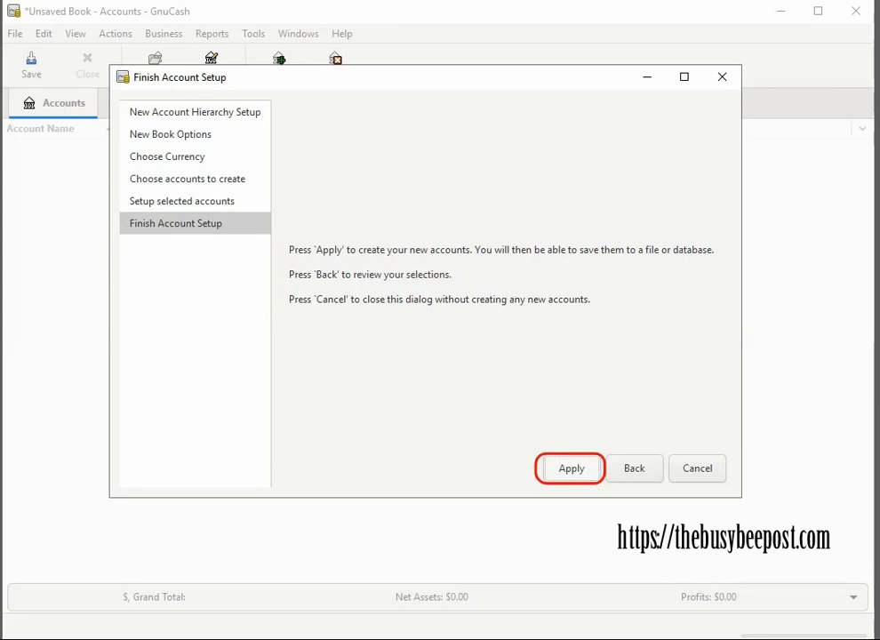
Apply the account setup so the Business Accounts hierarchy is created in the new book
left_click(571, 470)
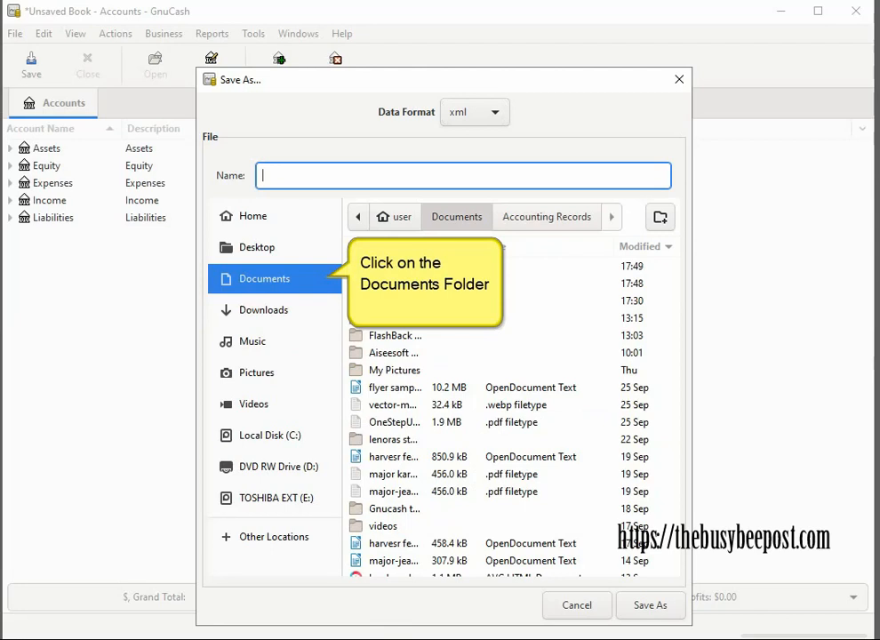
Choose Documents as the save location and enter 'Personal Touch' as the file name
left_click(264, 277)
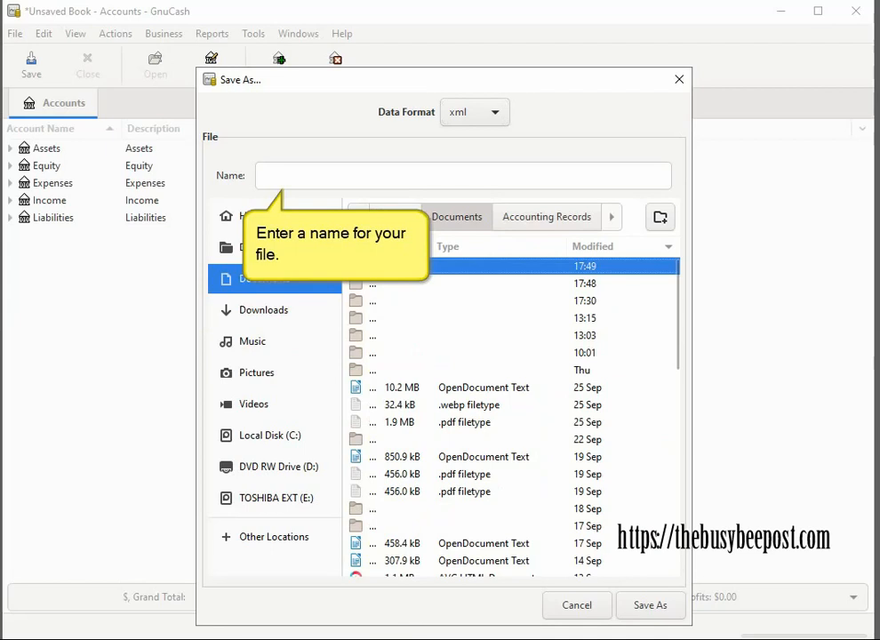
type("Personal Touch")
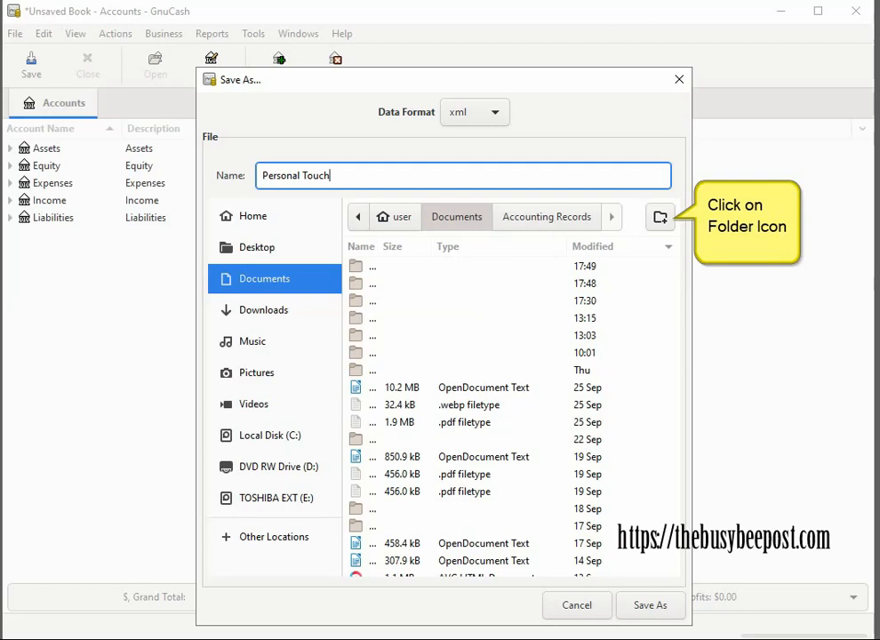
Create a new 'Business Files' folder inside Documents as the save location
left_click(660, 217)
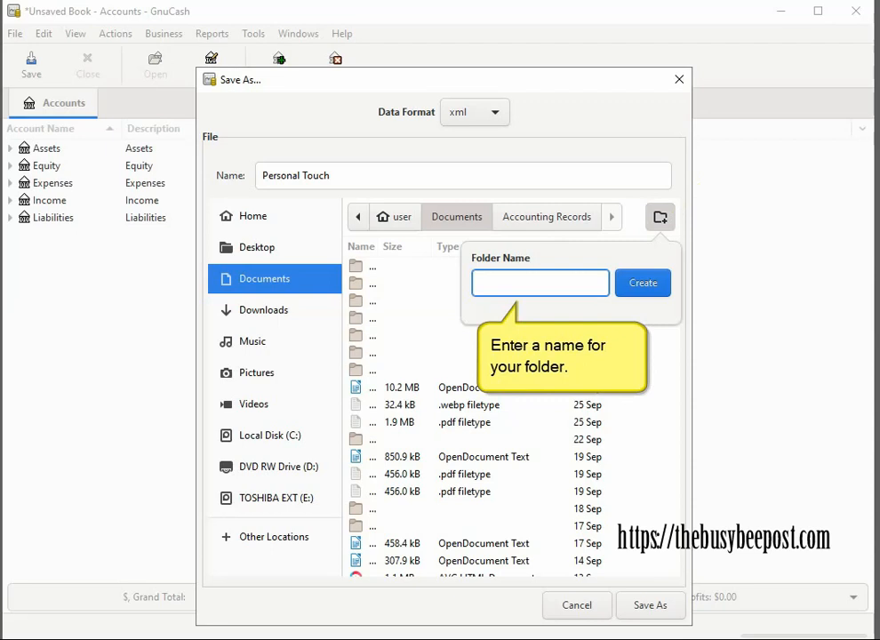
type("Business Files")
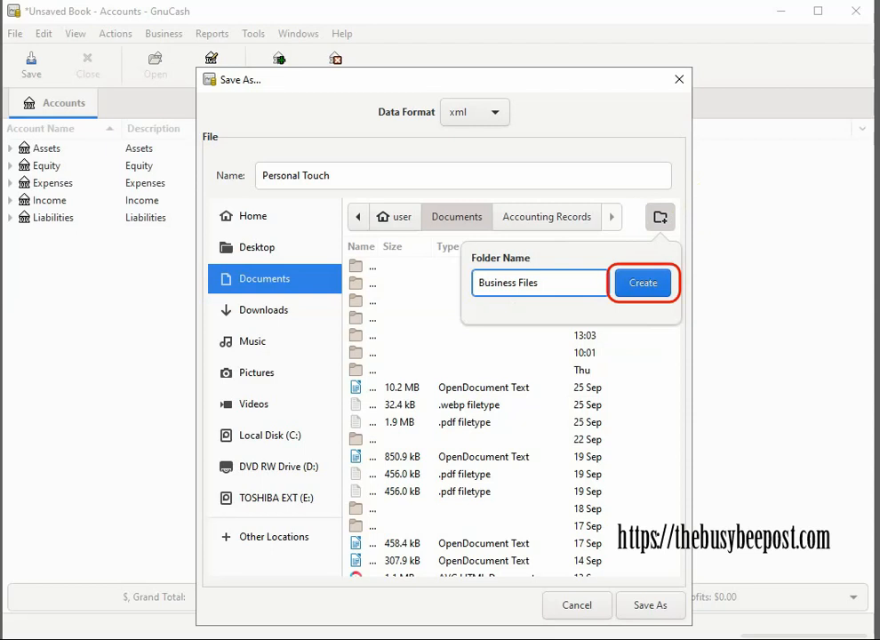
left_click(642, 283)
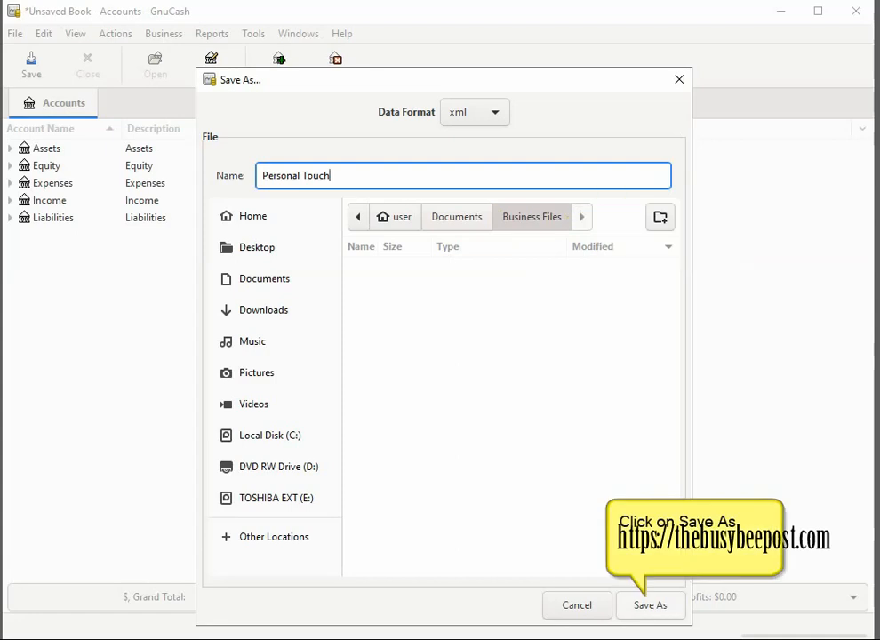
Save the book as Personal Touch.gnucash in the Business Files folder
left_click(651, 605)
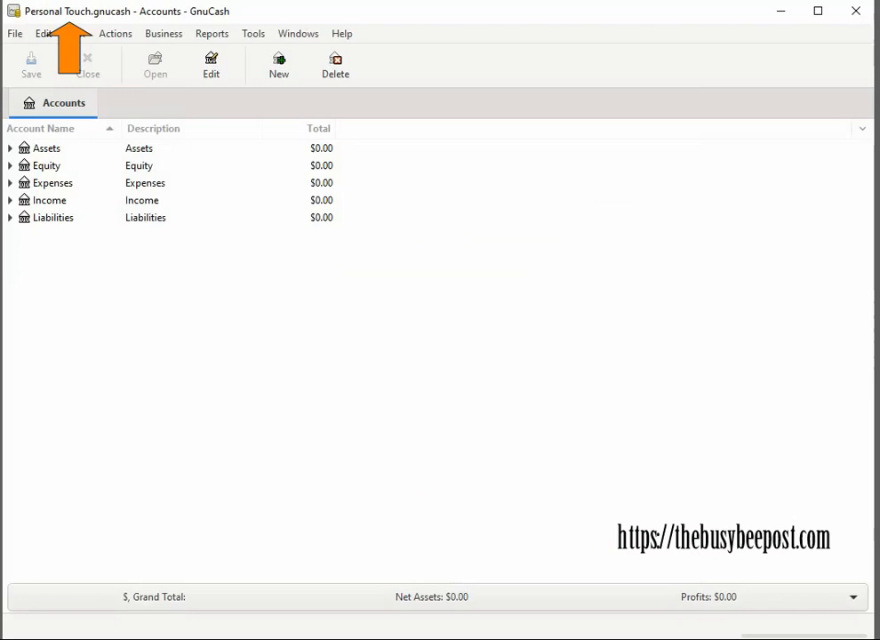
Bring up the File menu with Quit highlighted, ready to exit GnuCash
left_click(14, 32)
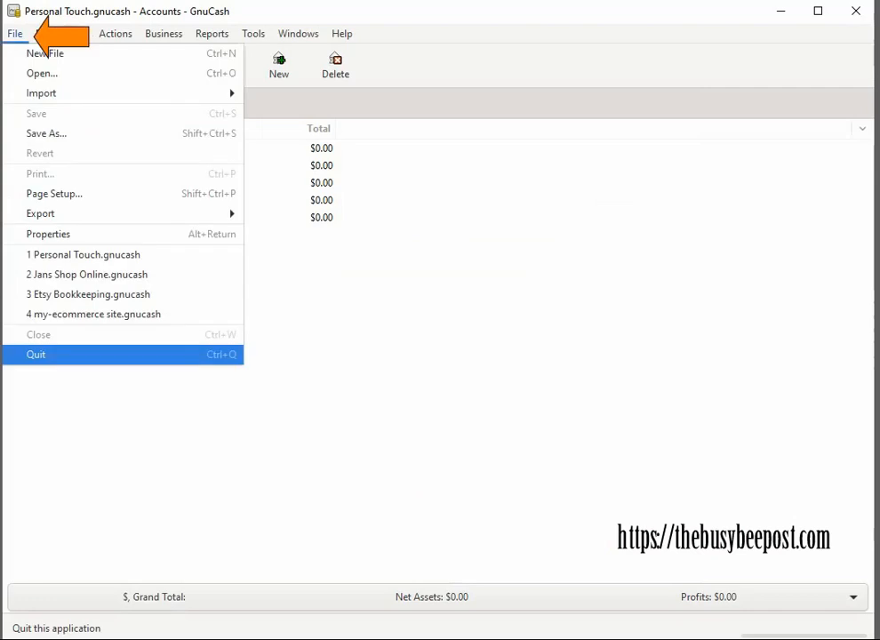